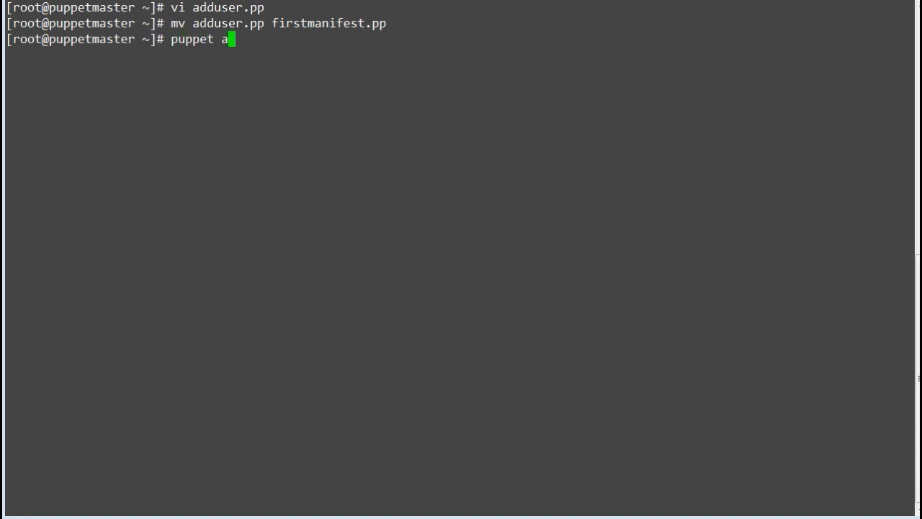
# - Print the help text for 'puppet apply --help'
pyautogui.write('pply -')
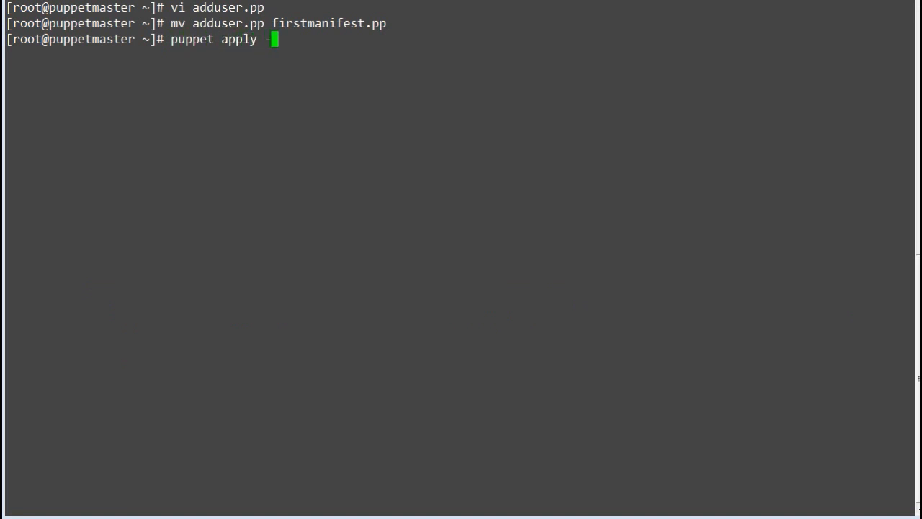
pyautogui.write('-help')
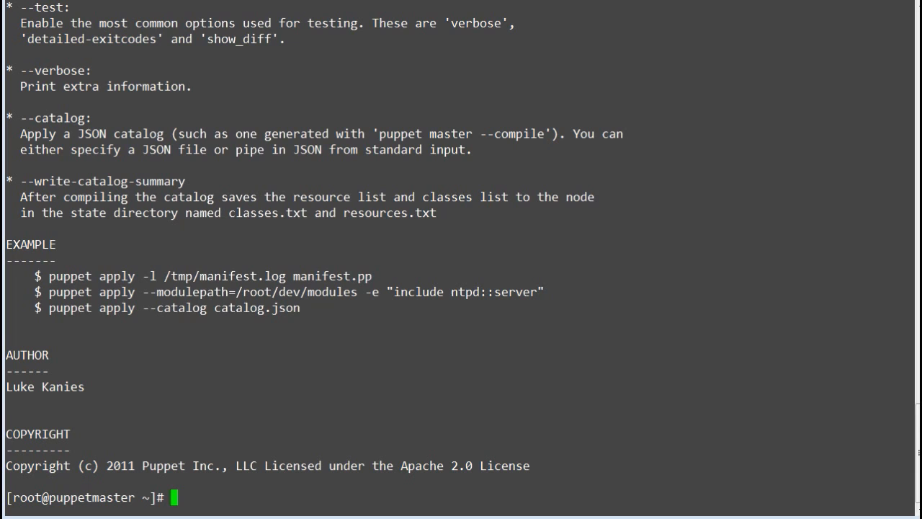
# - Scroll through the puppet apply help, highlighting the --noop and --catalog options
pyautogui.scroll(-3)
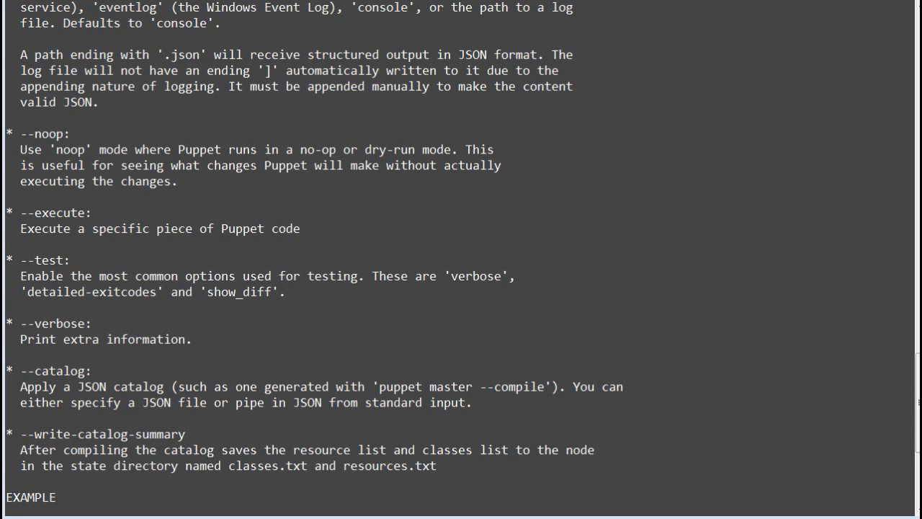
pyautogui.doubleClick(41, 133)
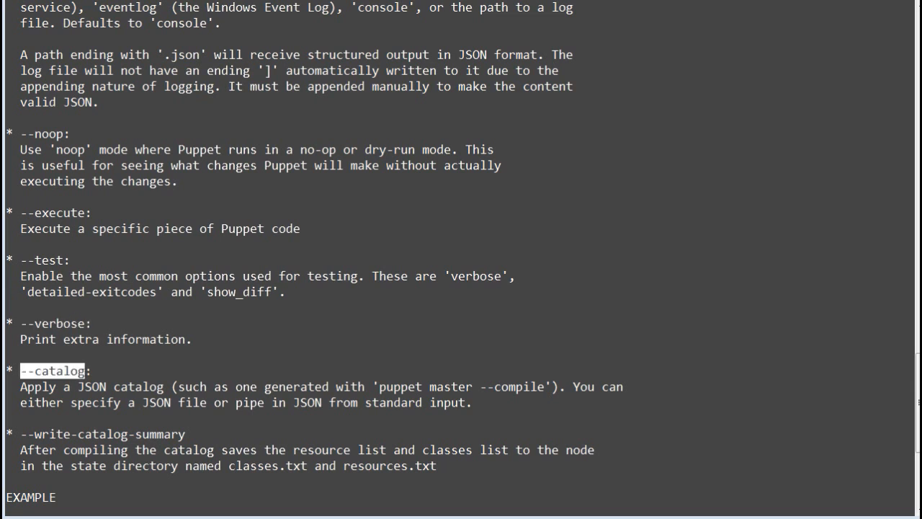
pyautogui.scroll(-3)
pyautogui.write('pu')
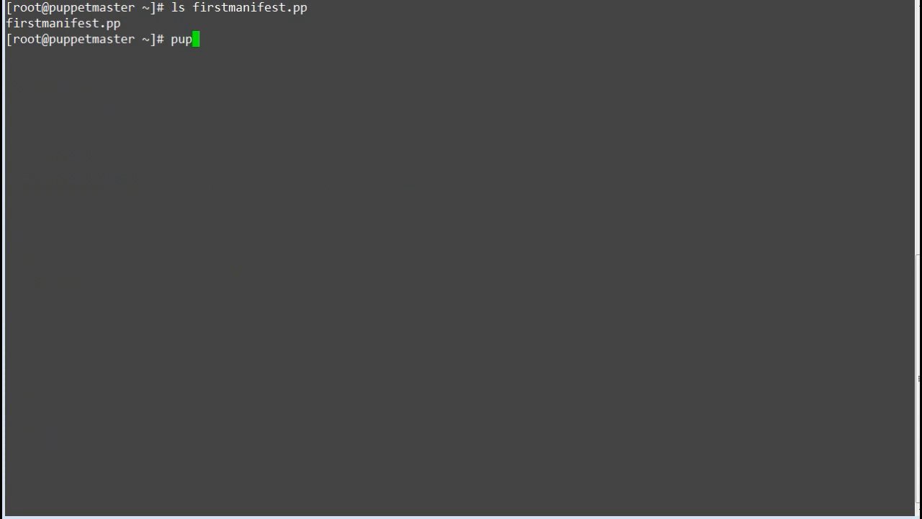
# - Dry-run the manifest with 'puppet apply --noop firstmanifest.pp'
pyautogui.write('pet apply')
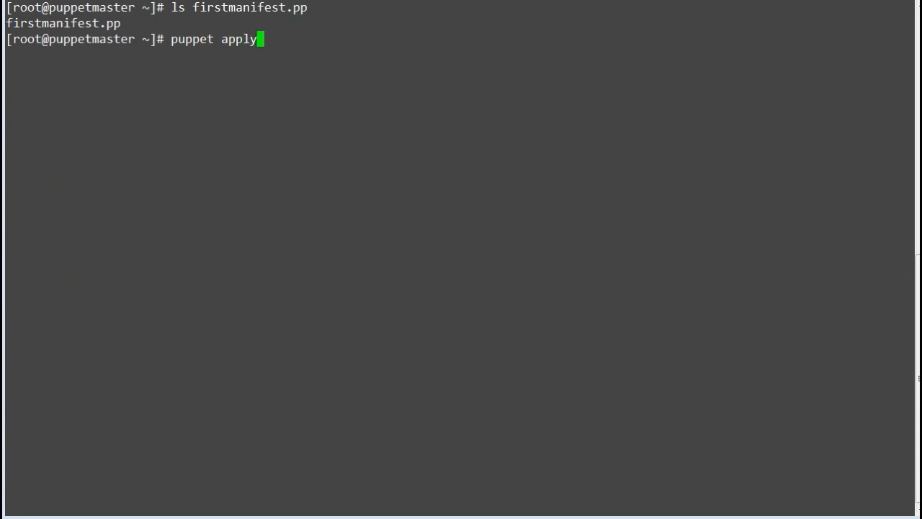
pyautogui.write('--noop')
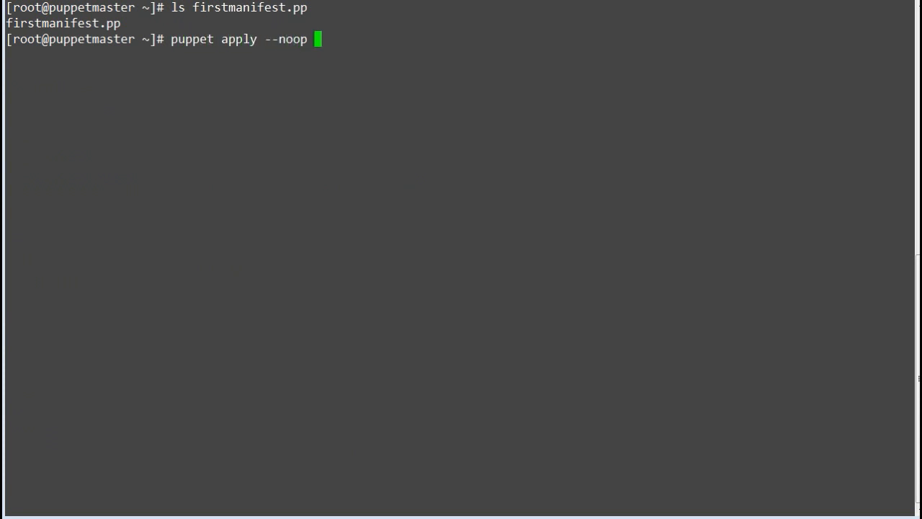
pyautogui.write('firstmanifest.pp')
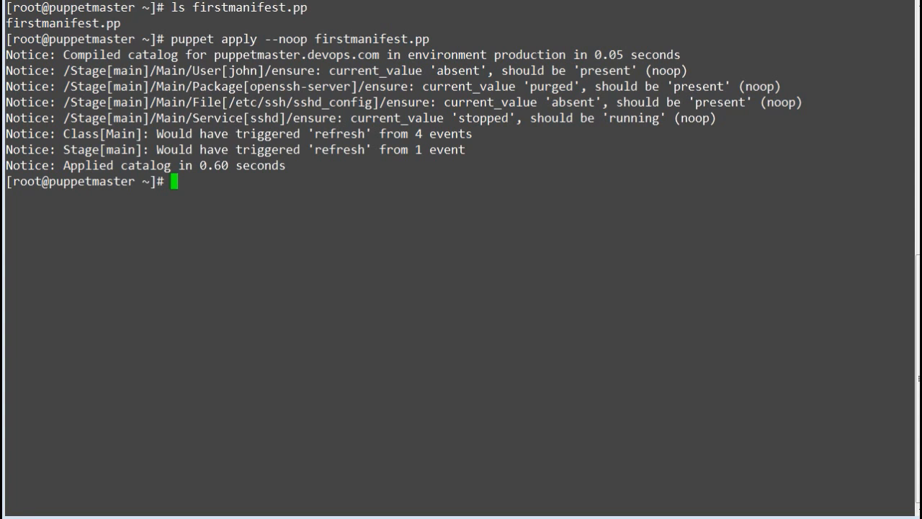
# - Highlight resource entries in the noop report, including Service[sshd]
pyautogui.doubleClick(207, 70)
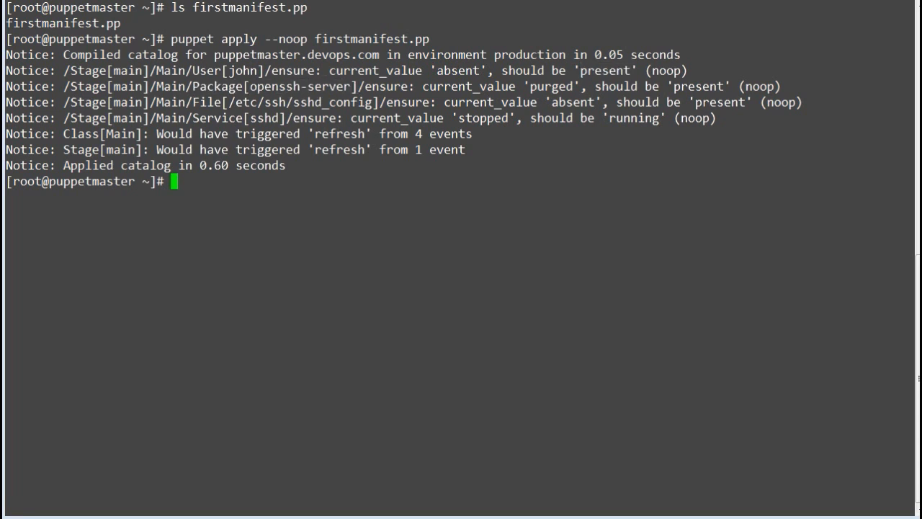
pyautogui.doubleClick(698, 86)
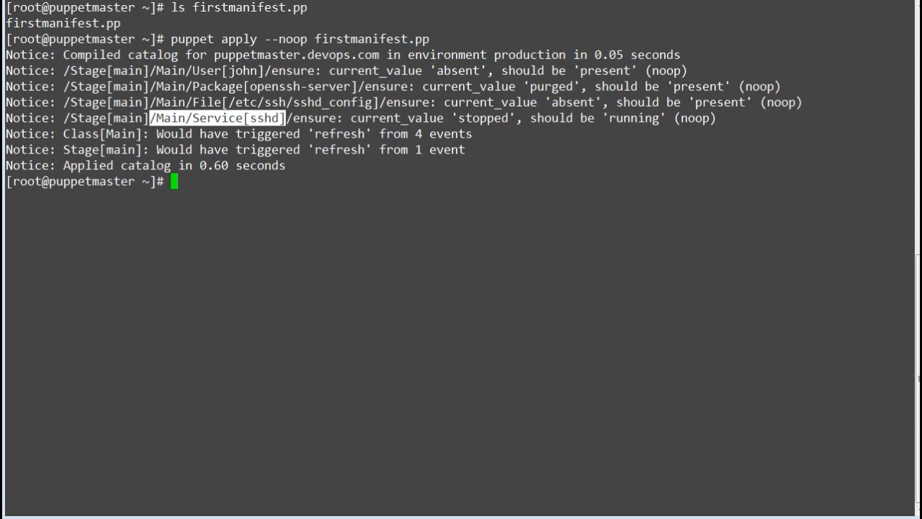
pyautogui.doubleClick(483, 117)
pyautogui.write('puppet')
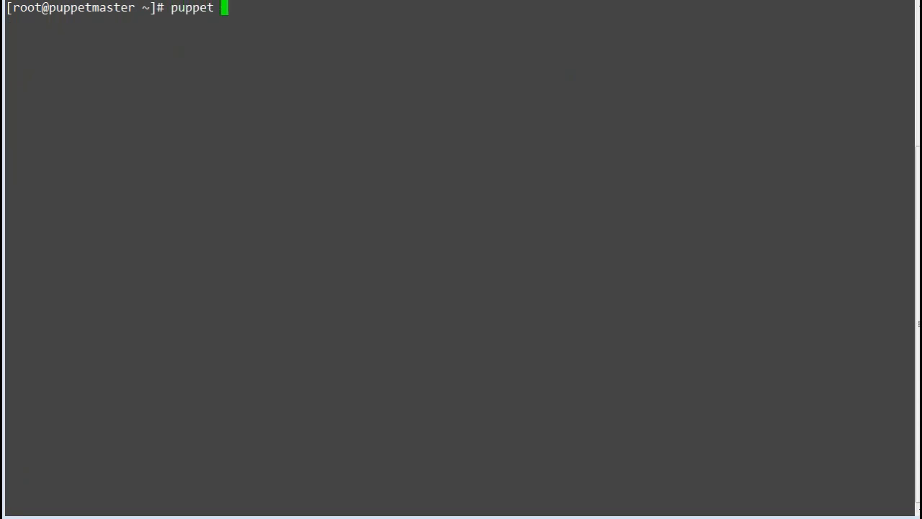
# - Run 'puppet apply firstmanifest.pp' without --noop to enforce the changes
pyautogui.write('apply')
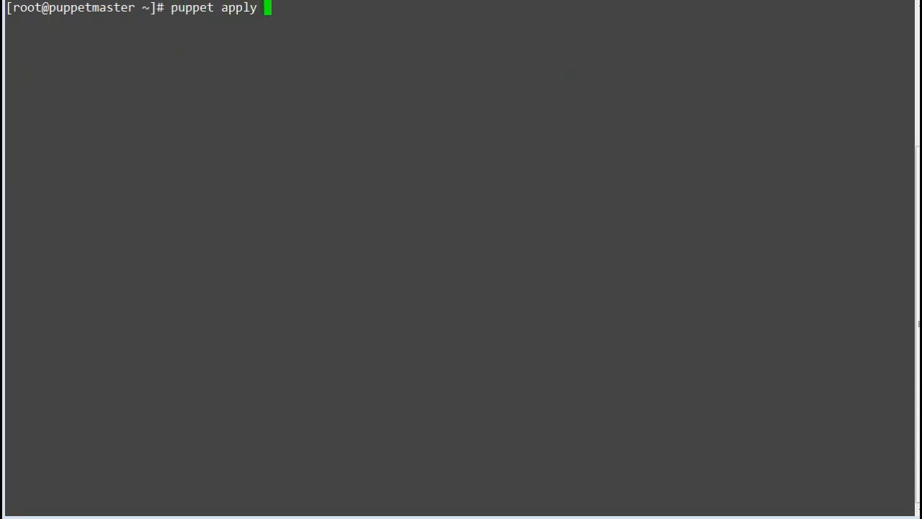
pyautogui.write('fir')
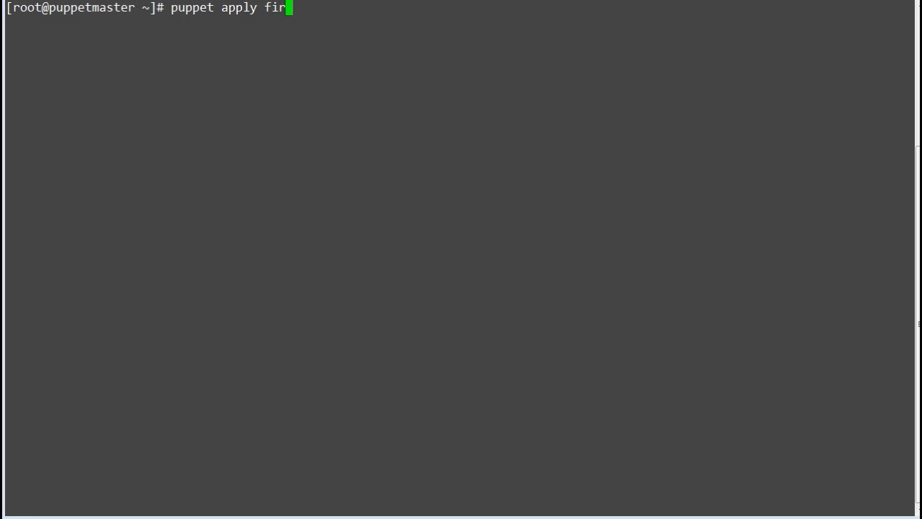
pyautogui.write('stmanifest.pp')
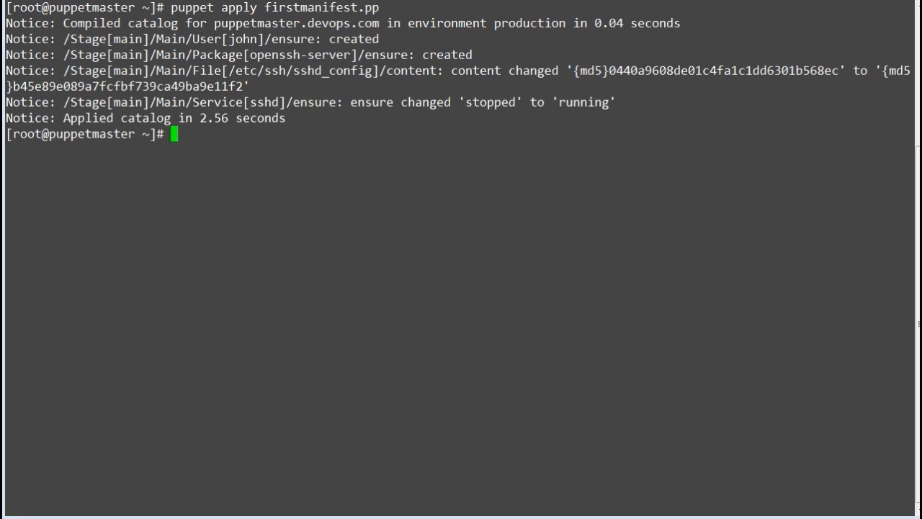
# - Confirm user john with 'id john' and openssh-server via 'rpm -qa | grep -i openssh-server'
pyautogui.write('id john')
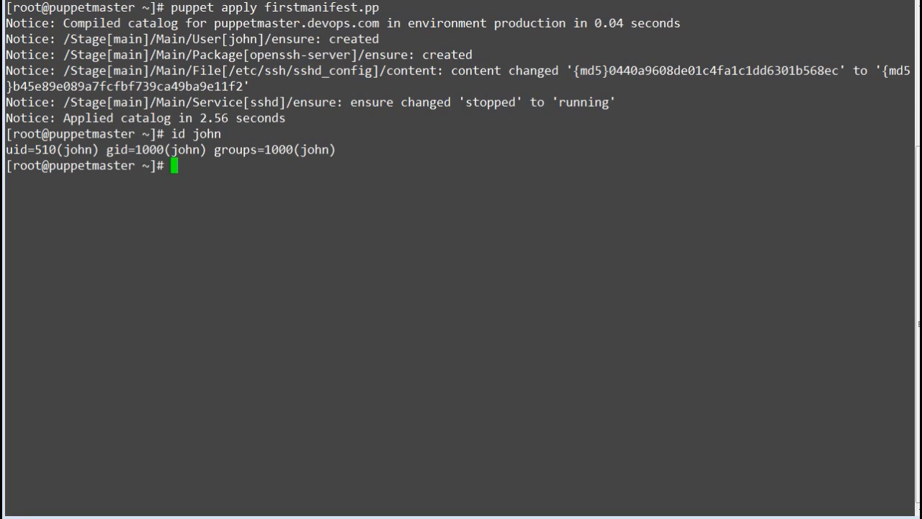
pyautogui.write('rpm -qa | grep -i [openssh-server')
pyautogui.write('rpm -qa | grep -i openssh-server')
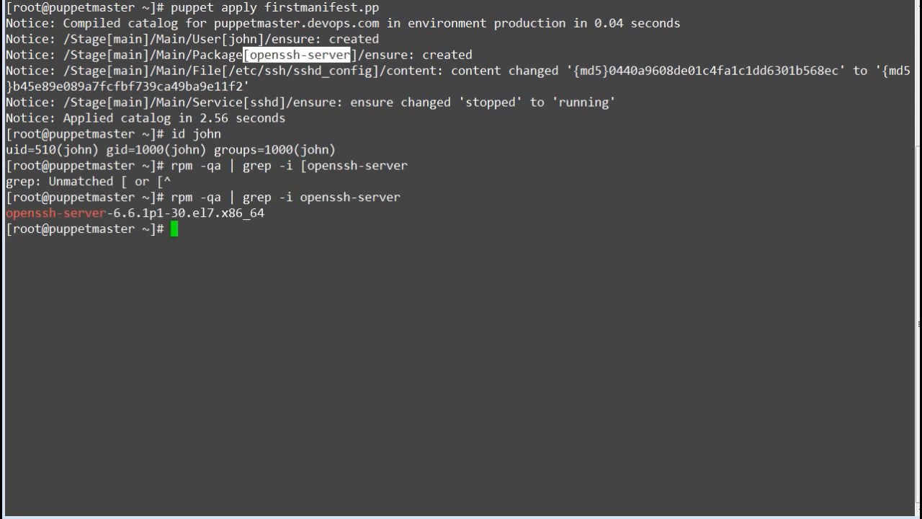
pyautogui.doubleClick(57, 212)
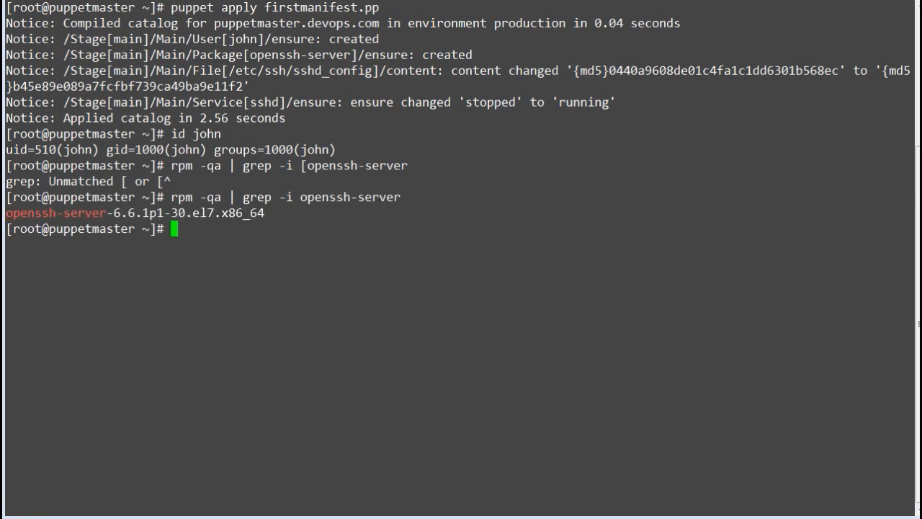
pyautogui.write('cat /etc/ssh/sshd_config')
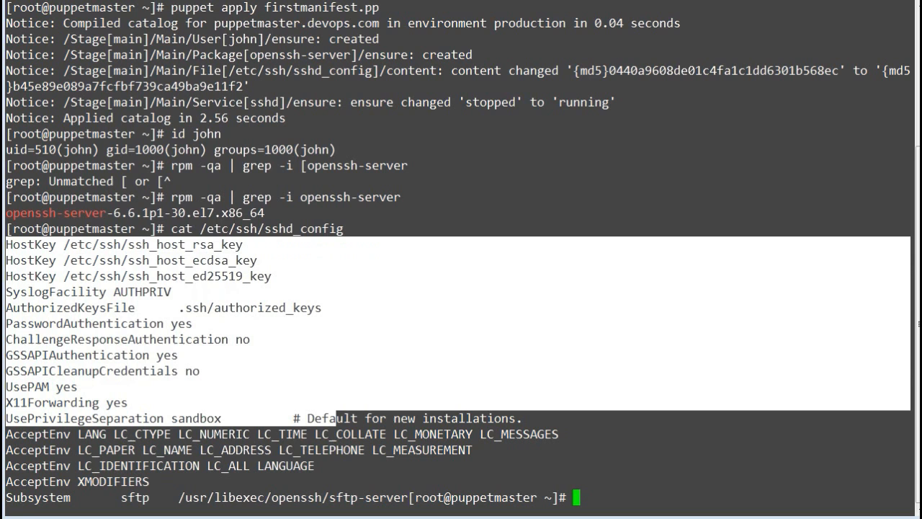
# - Show /etc/ssh/sshd_config and begin a 'ps -ef | grep -i' check for sshd
pyautogui.write('p')
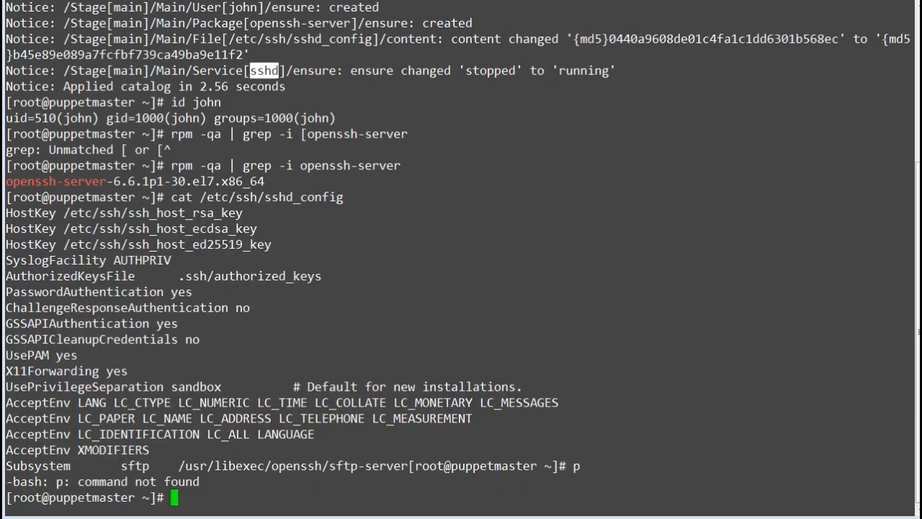
pyautogui.write('ps -ef')
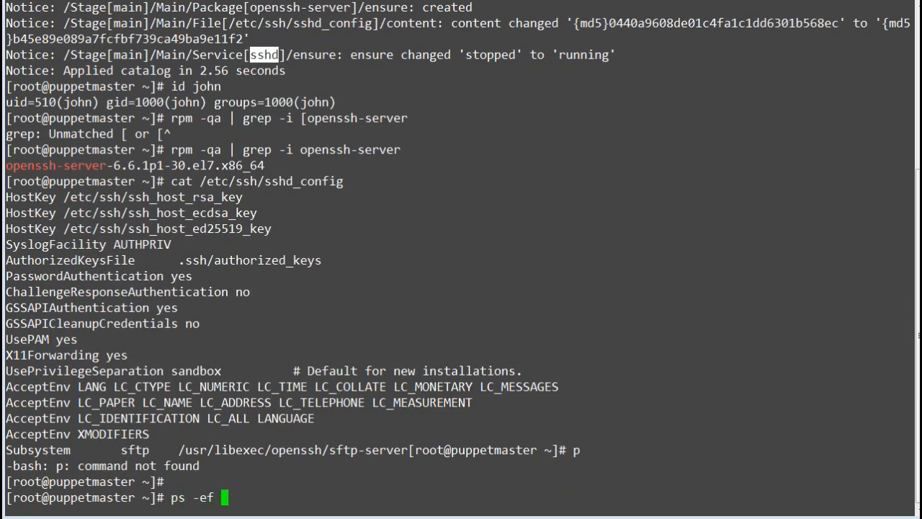
pyautogui.write('| grep -i')
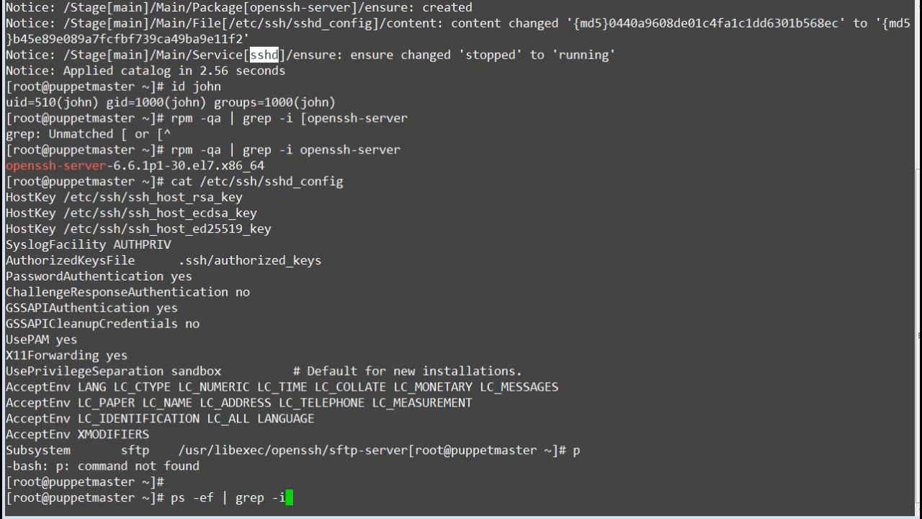